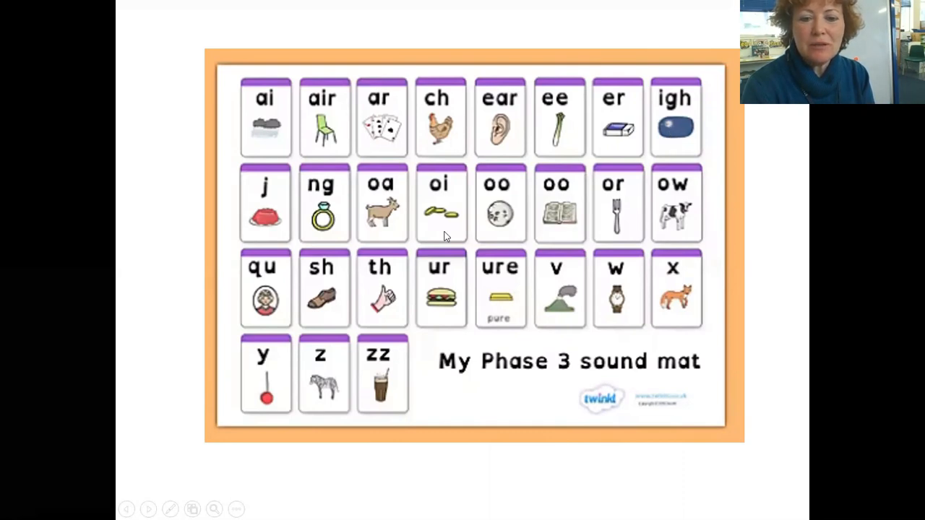
mouse_move(210, 410)
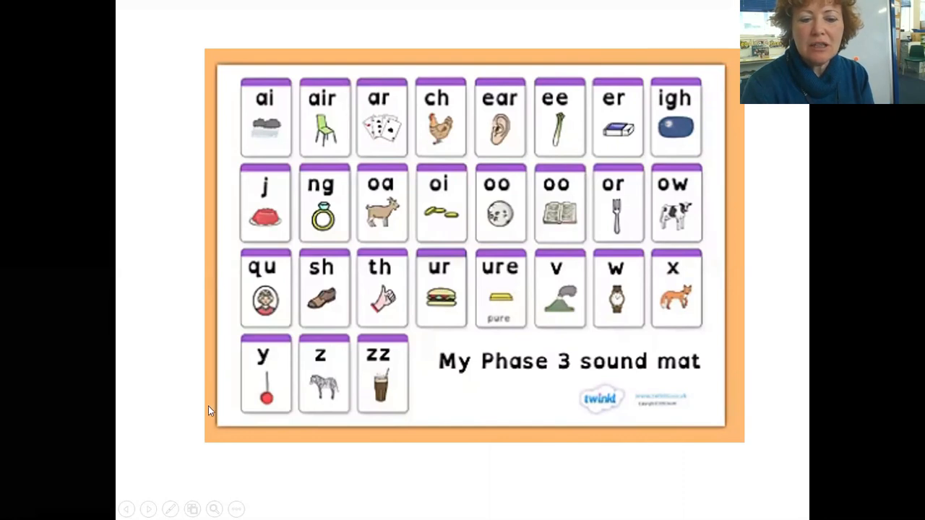
mouse_move(269, 214)
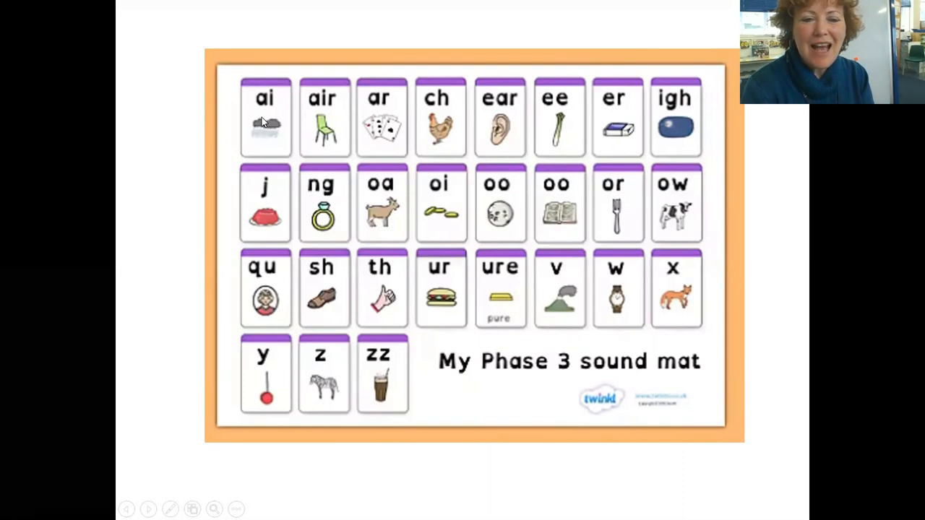
mouse_move(549, 297)
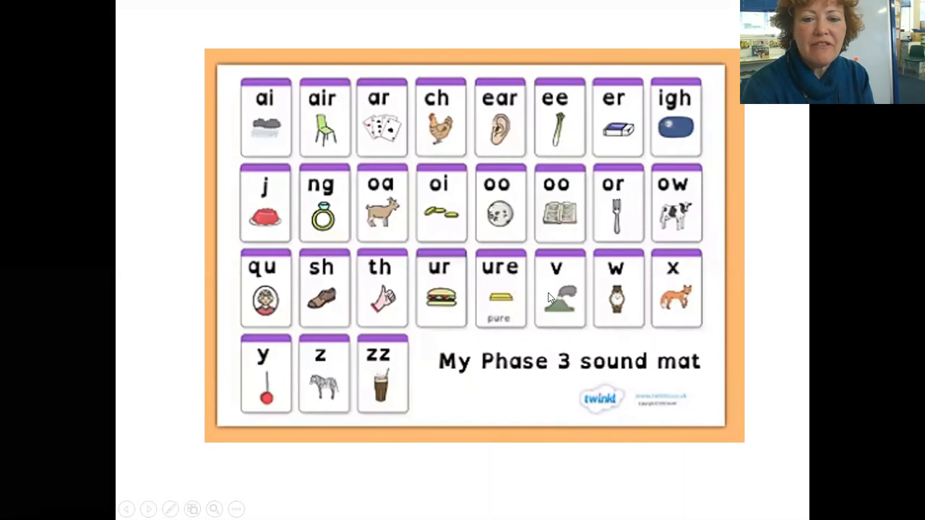
mouse_move(388, 224)
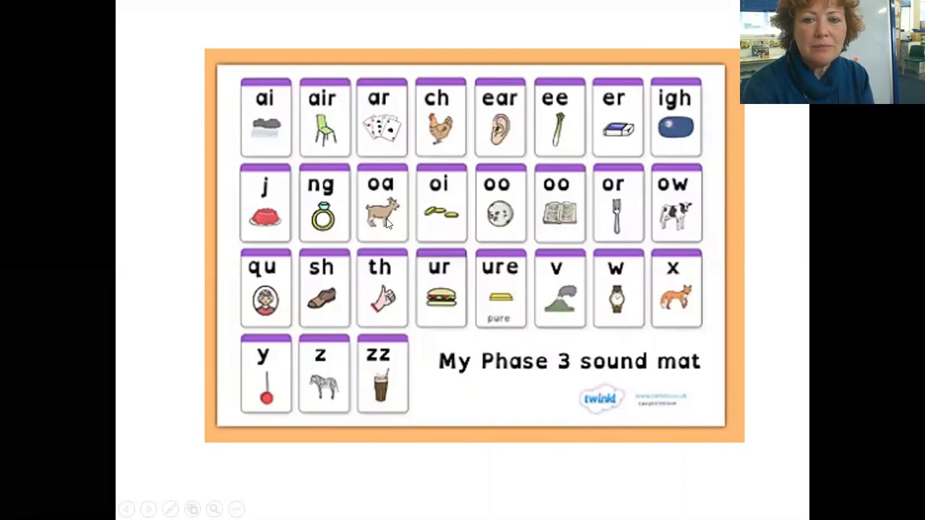
mouse_move(700, 231)
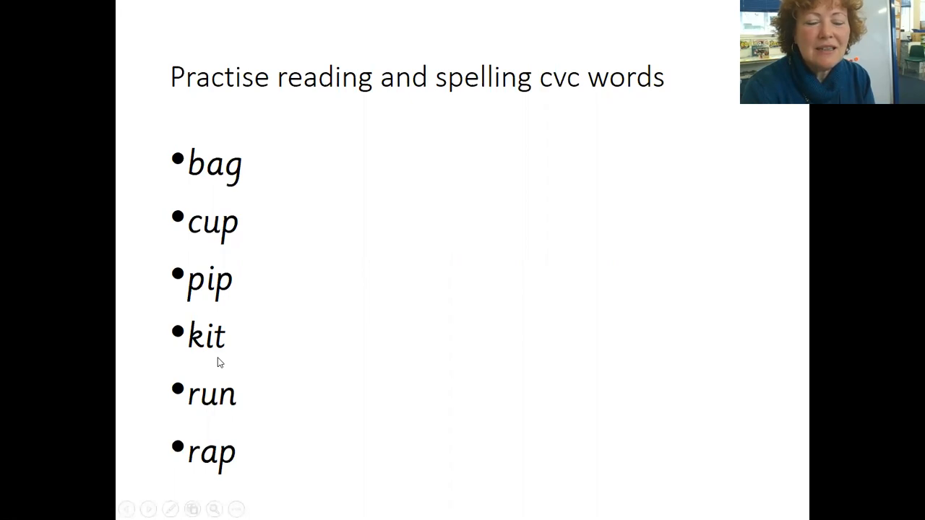
mouse_move(199, 425)
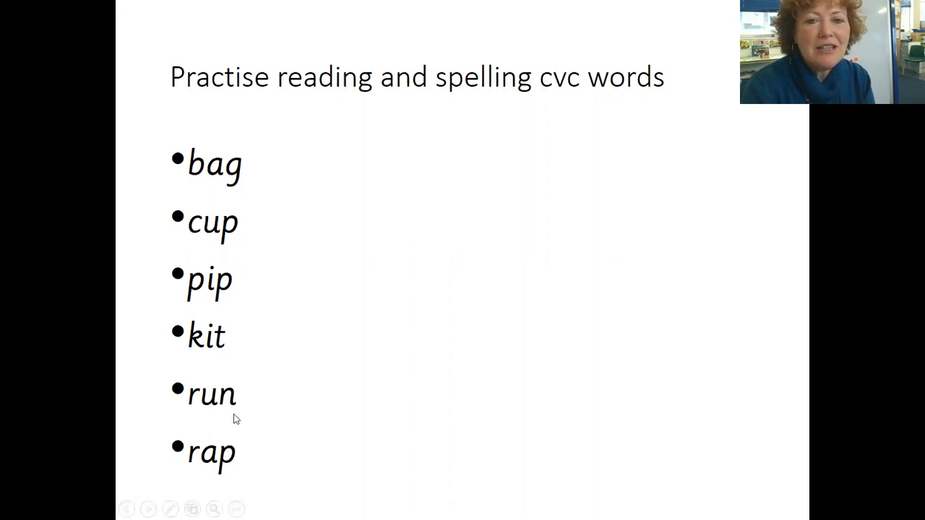
mouse_move(195, 497)
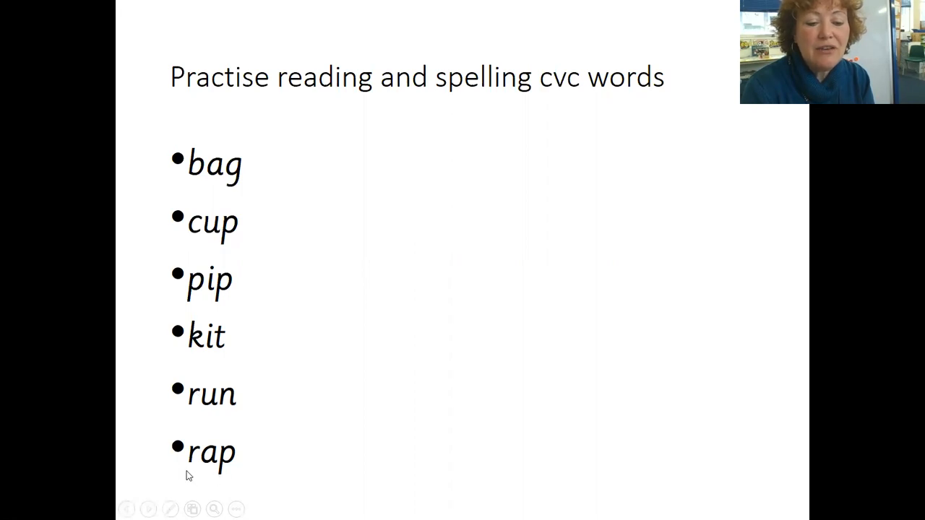
mouse_move(222, 476)
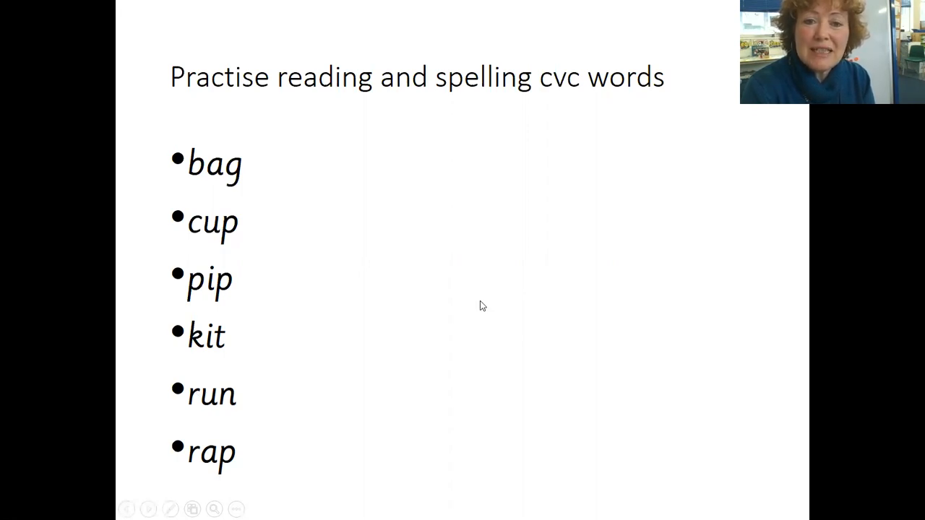
mouse_move(201, 257)
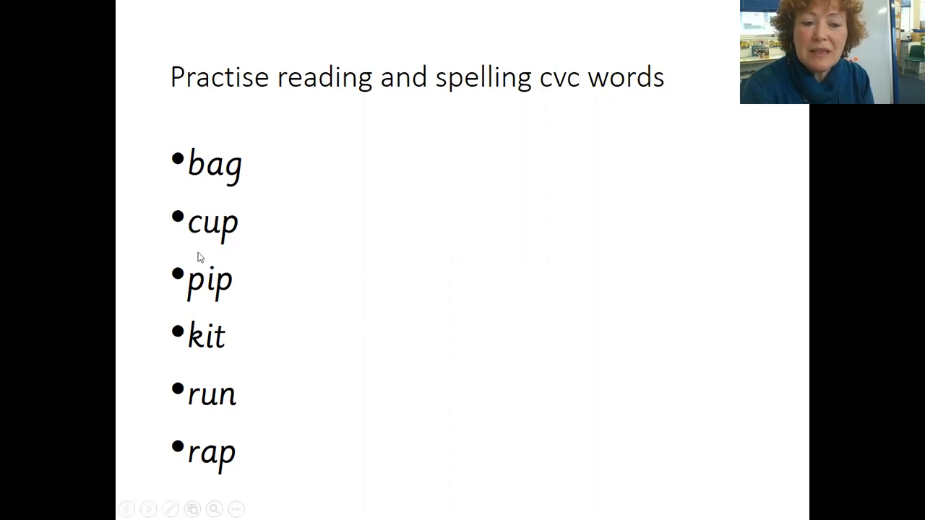
mouse_move(404, 254)
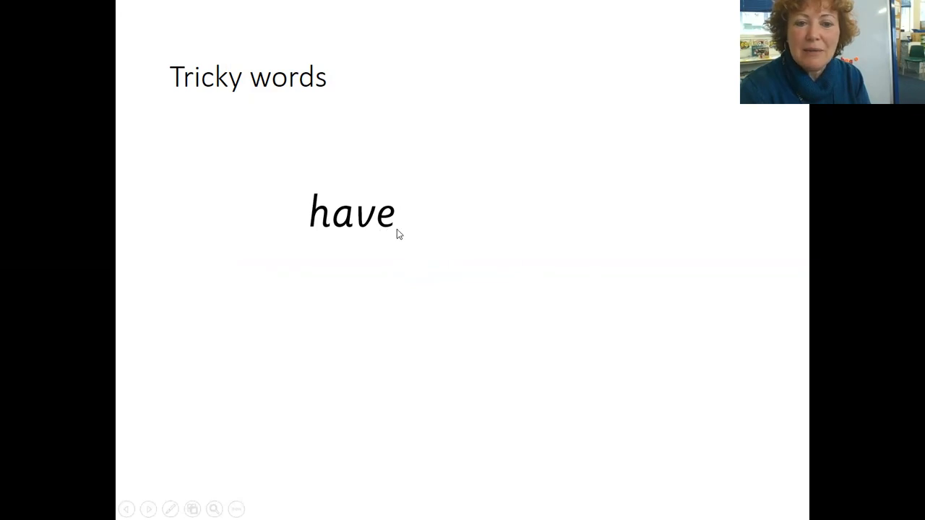
mouse_move(341, 237)
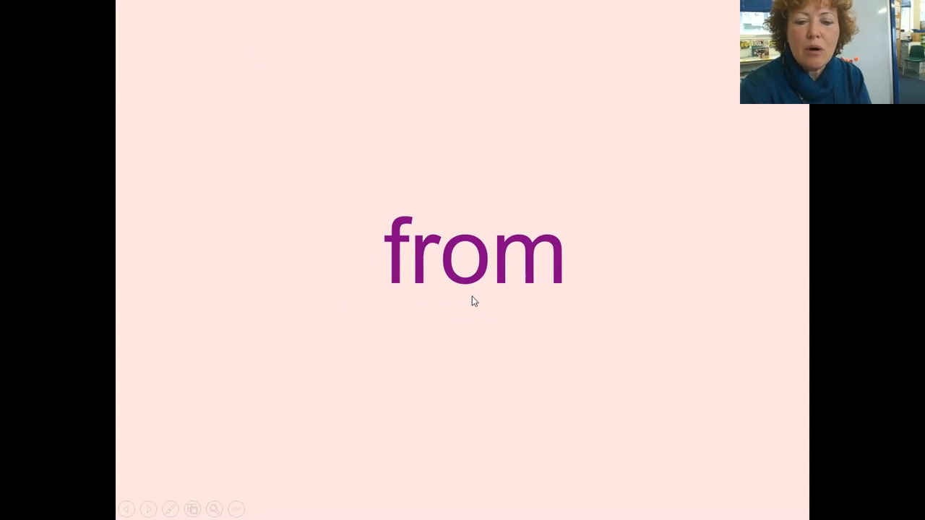
mouse_move(416, 305)
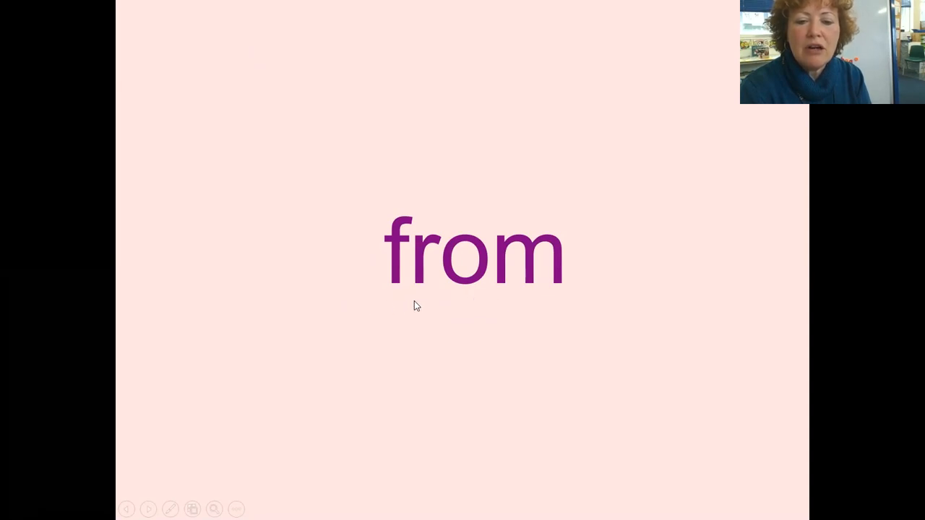
mouse_move(466, 304)
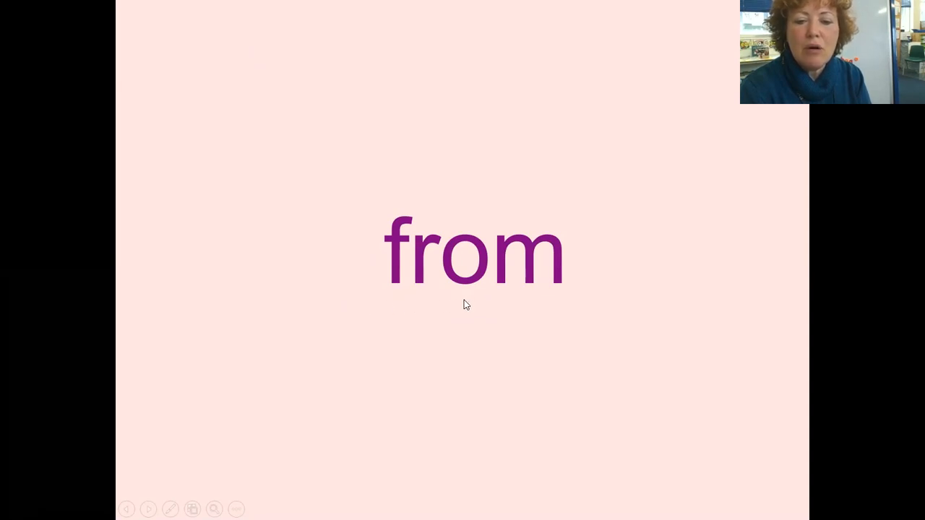
mouse_move(448, 307)
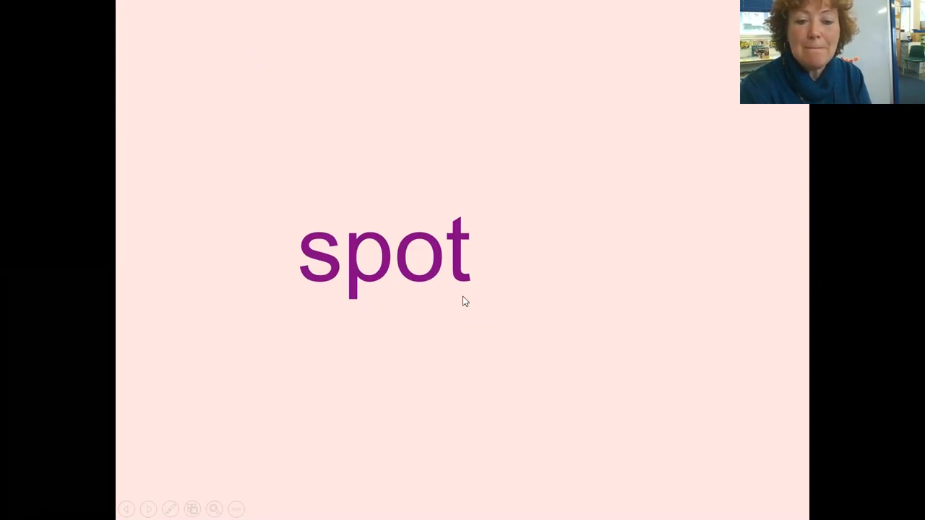
mouse_move(403, 302)
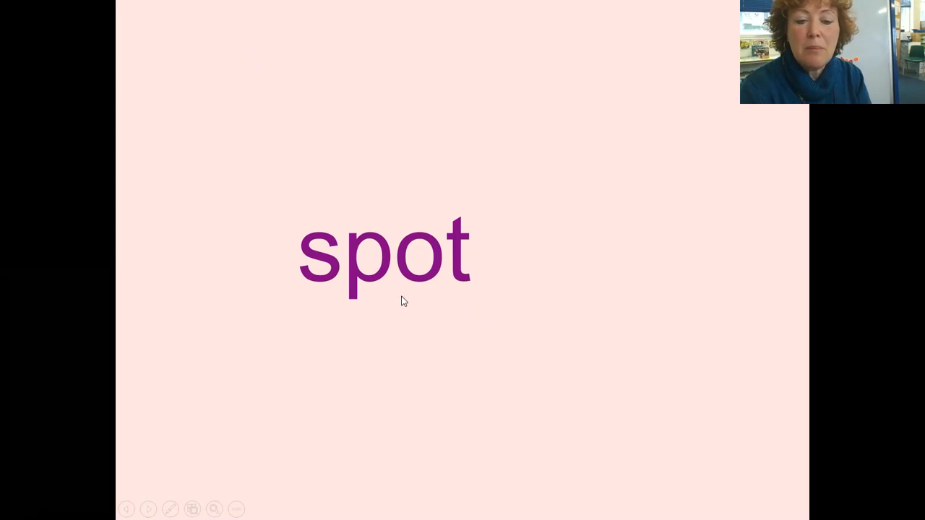
- Advance the slideshow past the pink word card 'spot' to the Apply slide
click(148, 509)
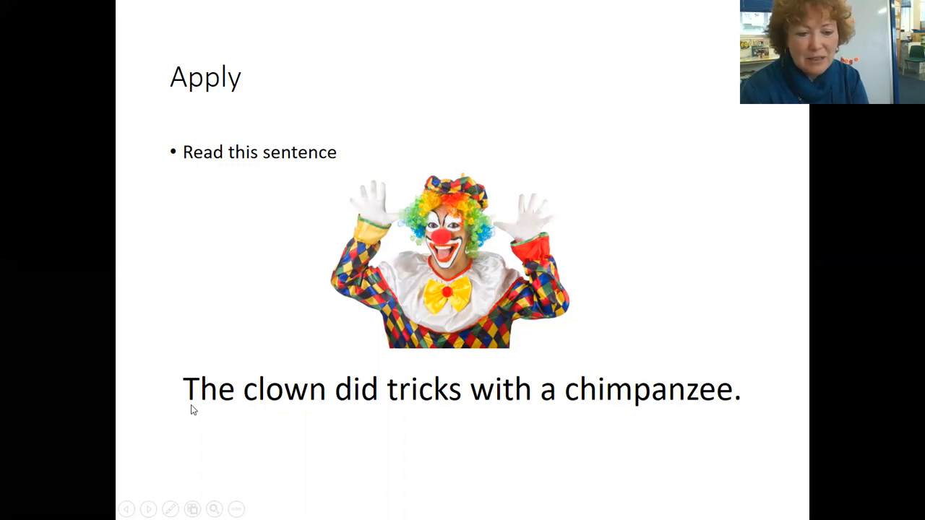
mouse_move(253, 410)
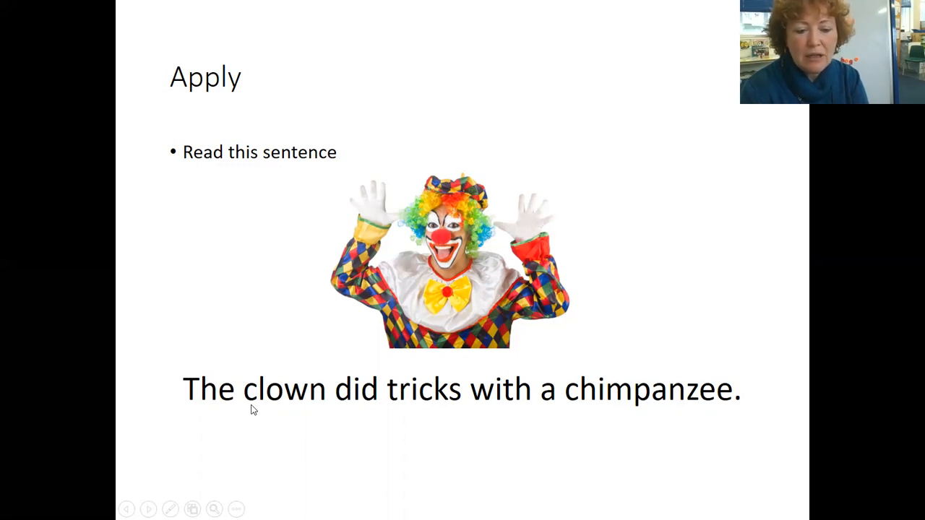
mouse_move(315, 408)
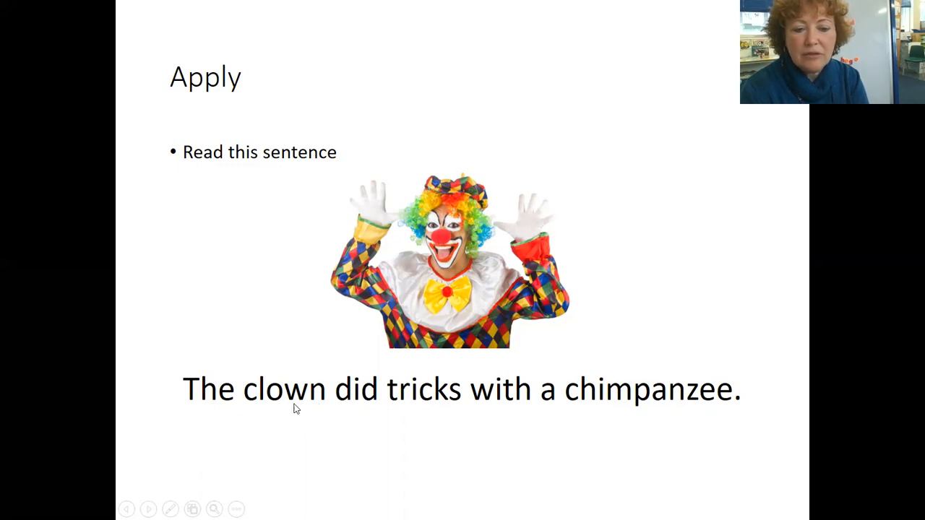
mouse_move(248, 407)
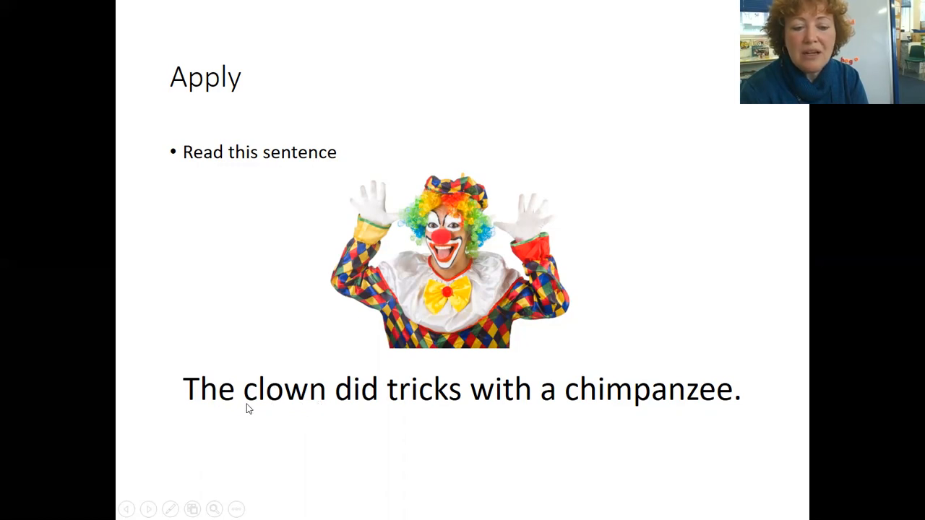
mouse_move(295, 468)
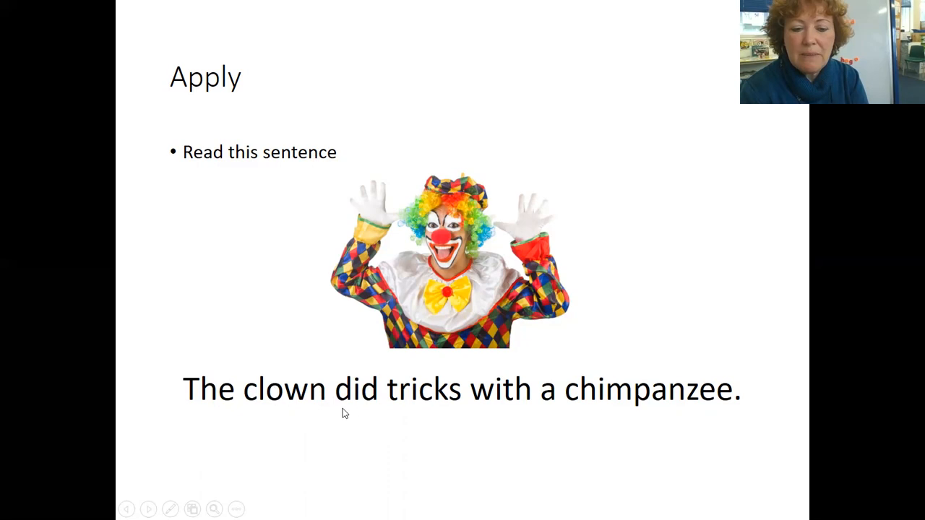
mouse_move(373, 414)
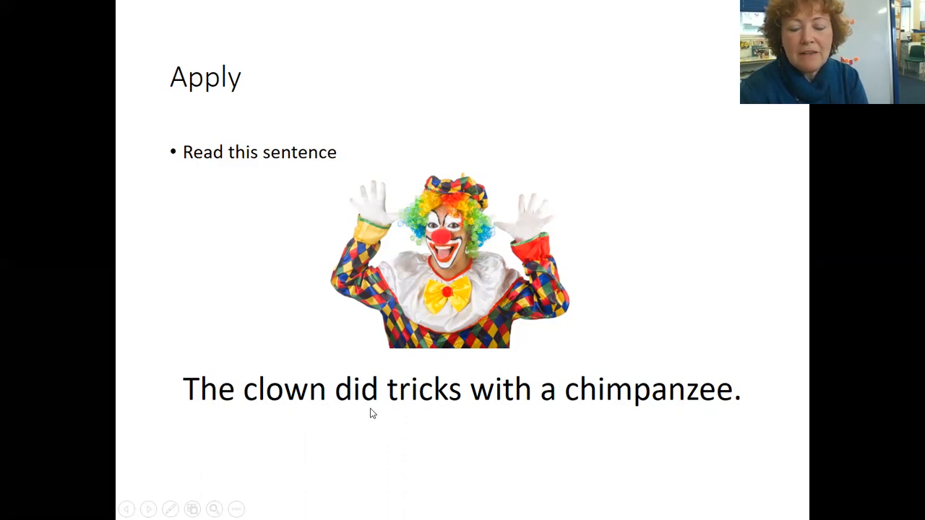
mouse_move(448, 411)
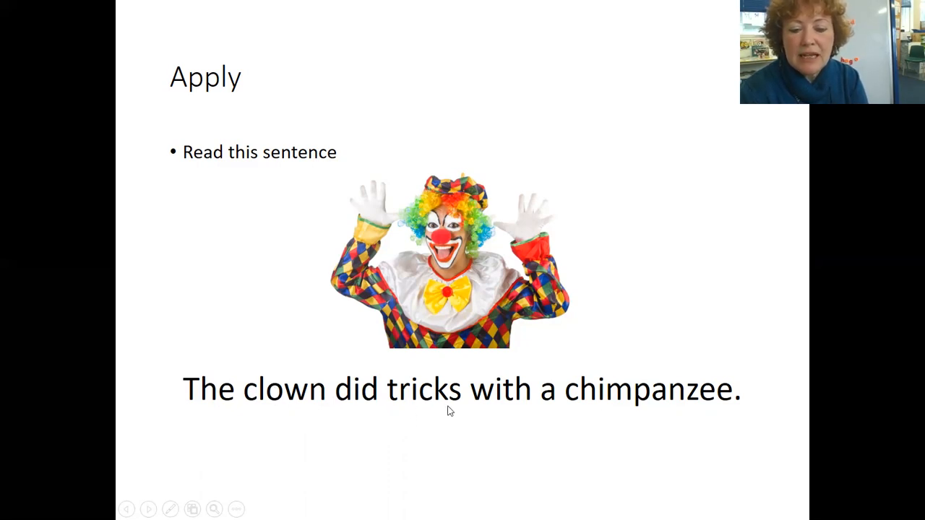
mouse_move(427, 405)
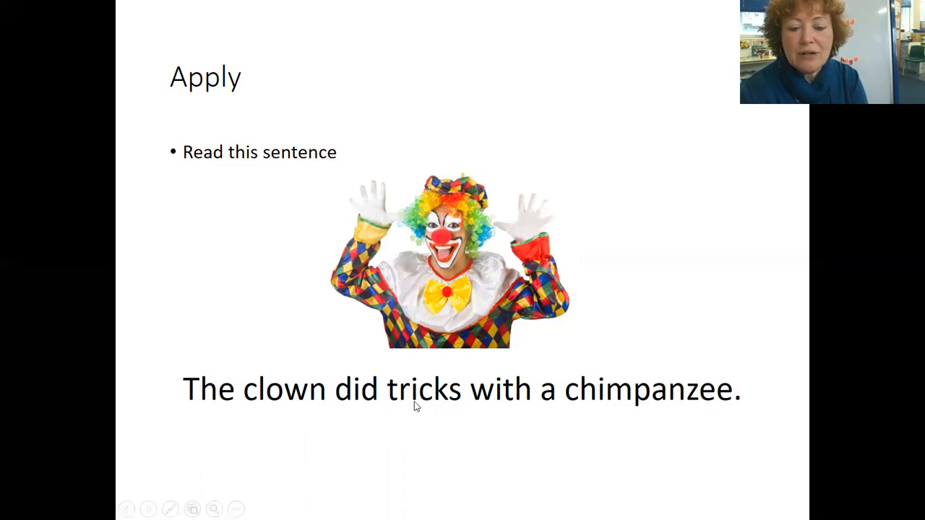
mouse_move(448, 405)
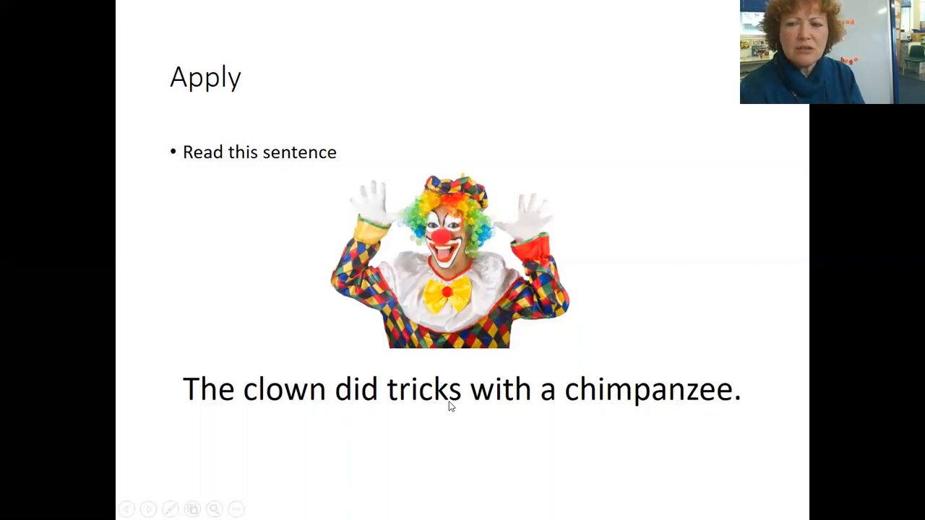
mouse_move(390, 406)
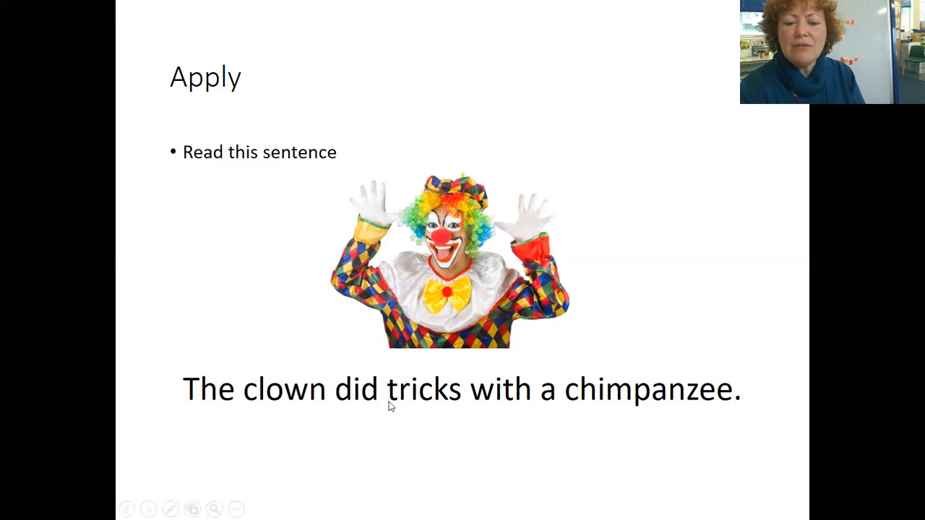
mouse_move(486, 406)
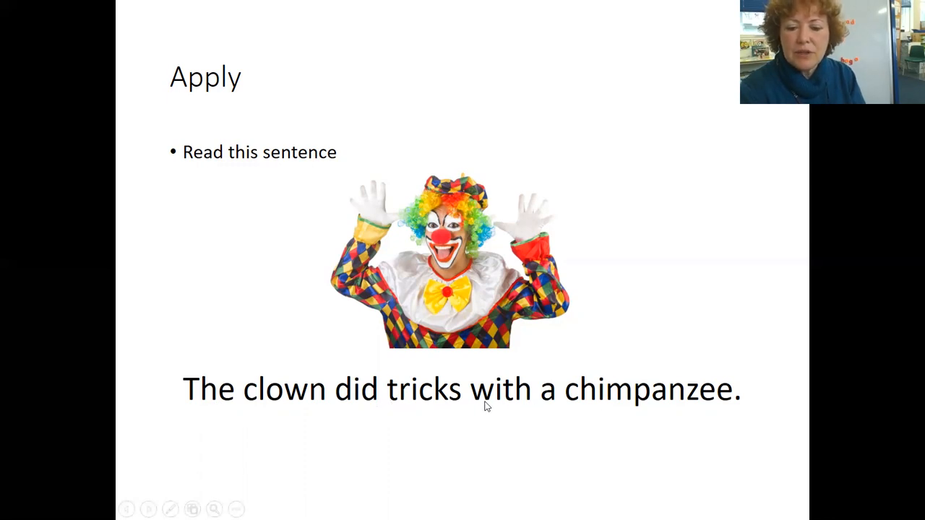
mouse_move(494, 405)
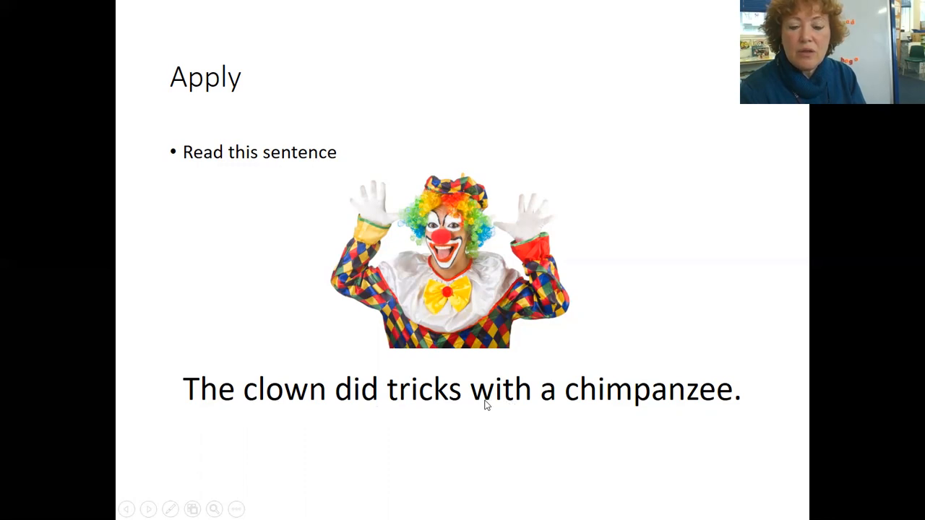
mouse_move(425, 418)
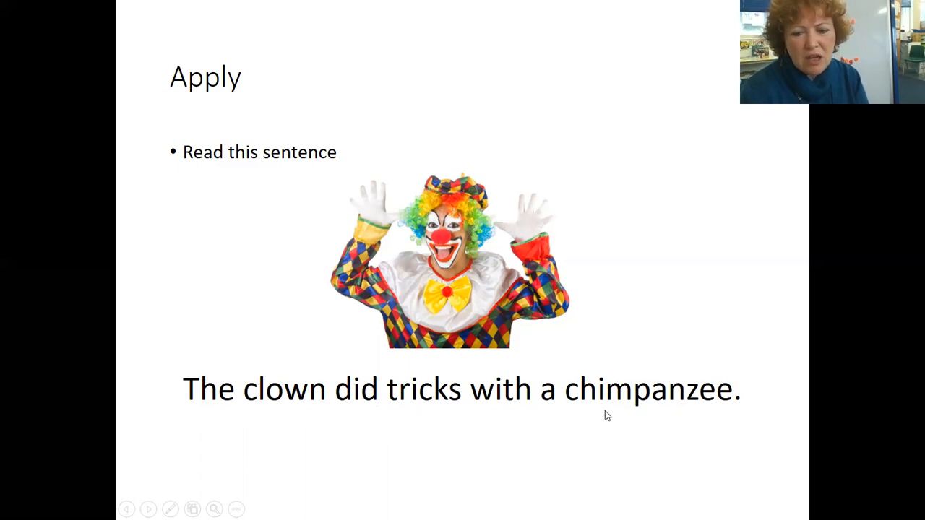
mouse_move(714, 417)
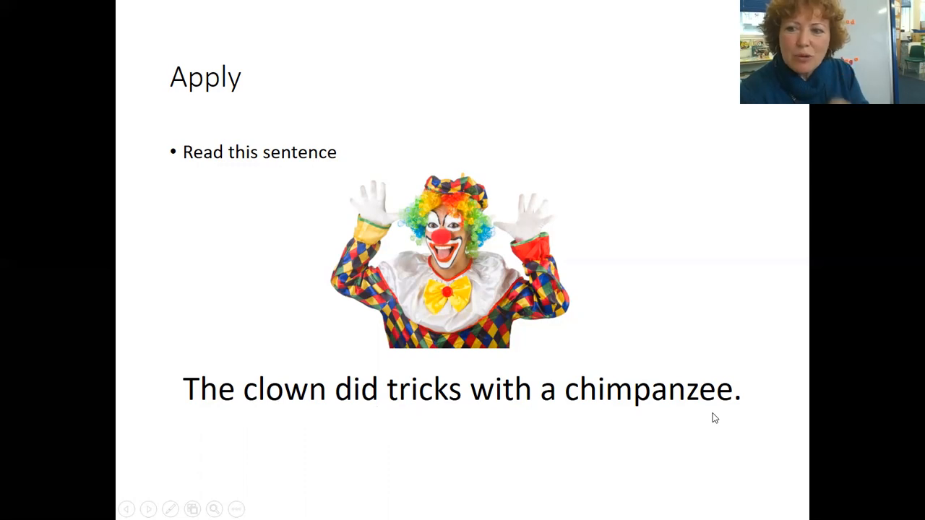
mouse_move(578, 417)
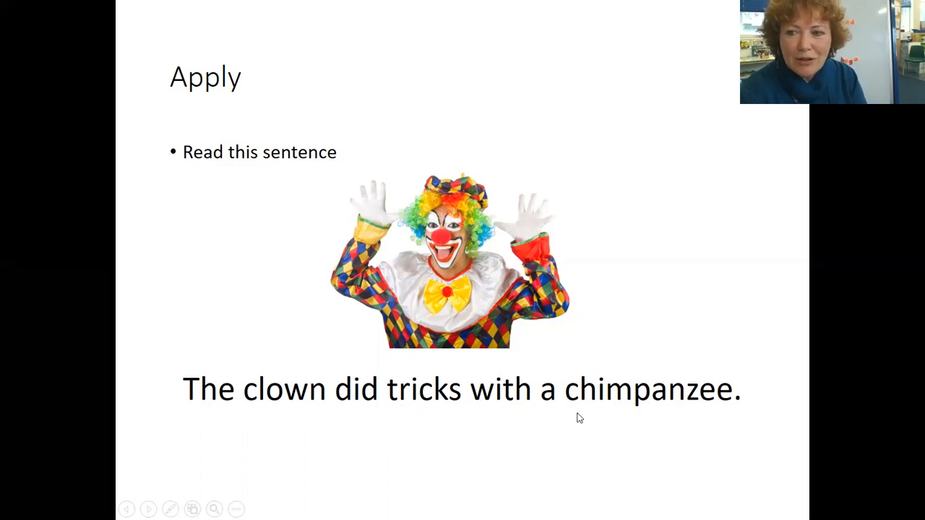
mouse_move(590, 405)
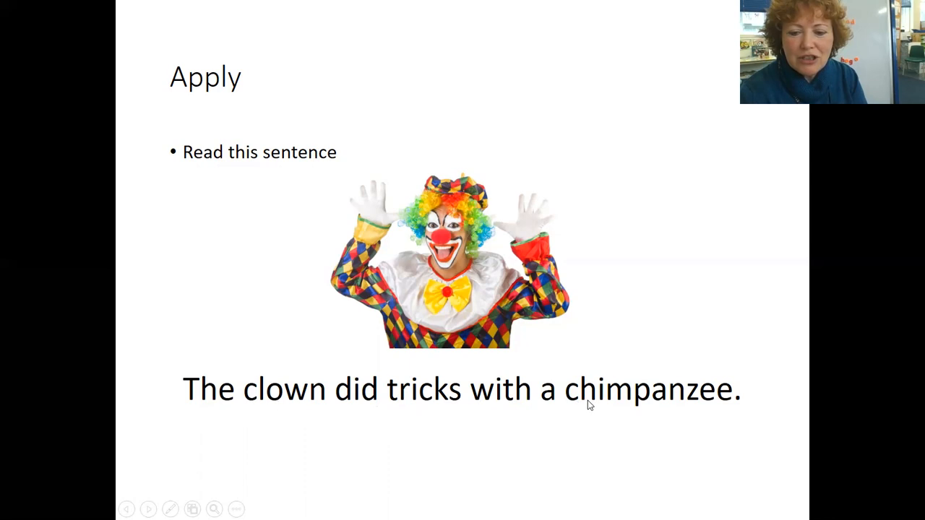
mouse_move(610, 406)
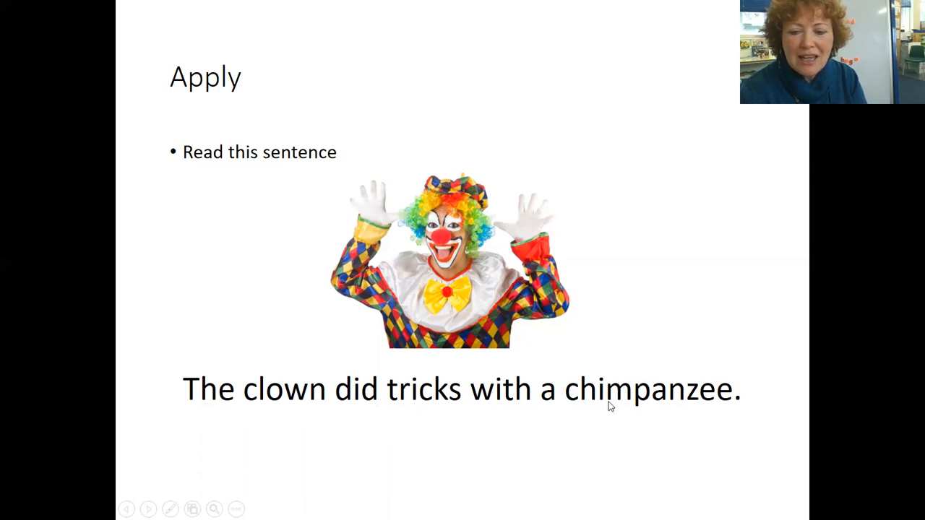
mouse_move(668, 406)
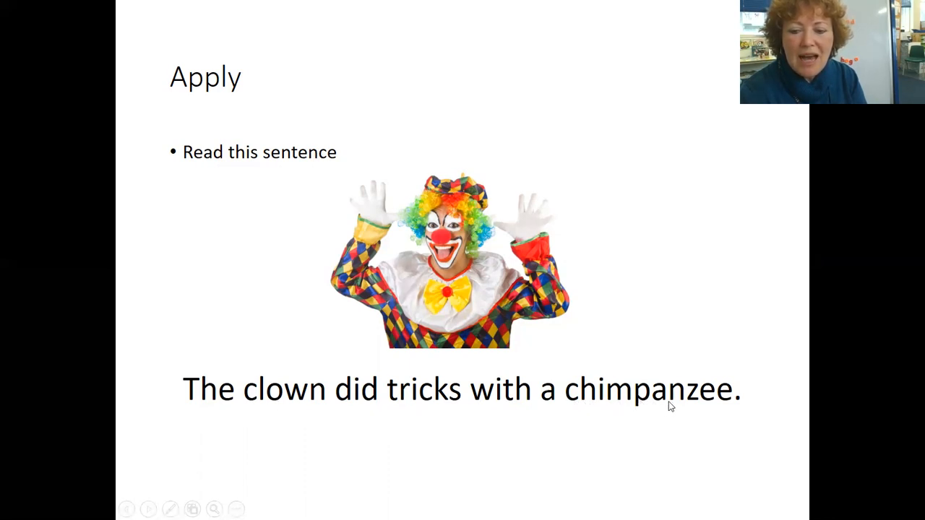
mouse_move(600, 424)
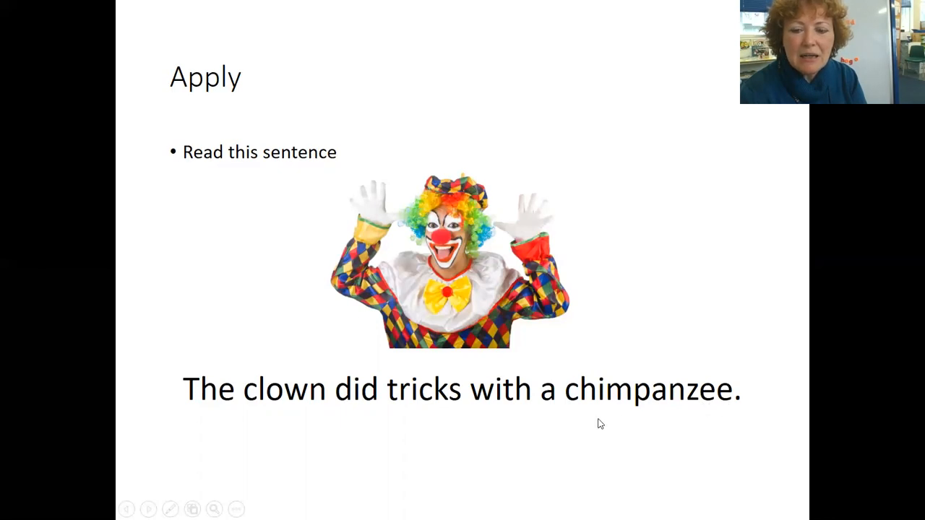
mouse_move(605, 412)
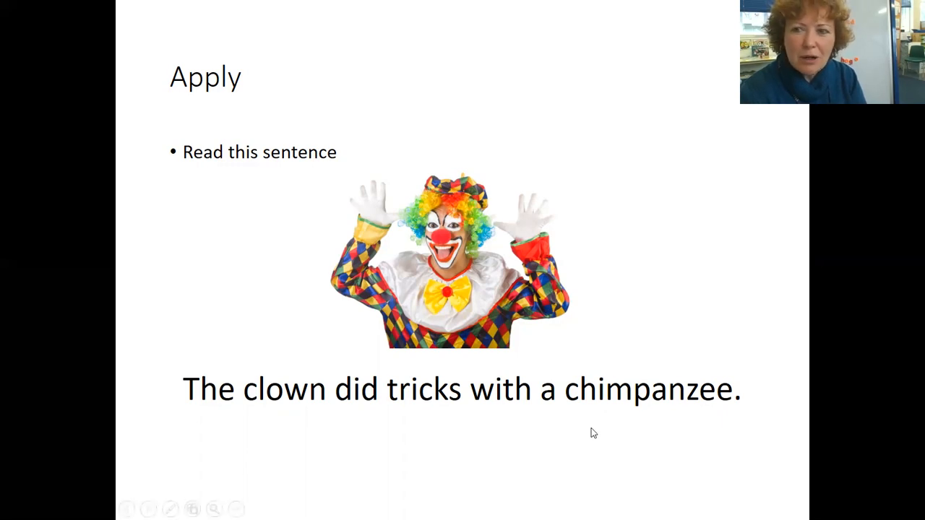
mouse_move(217, 415)
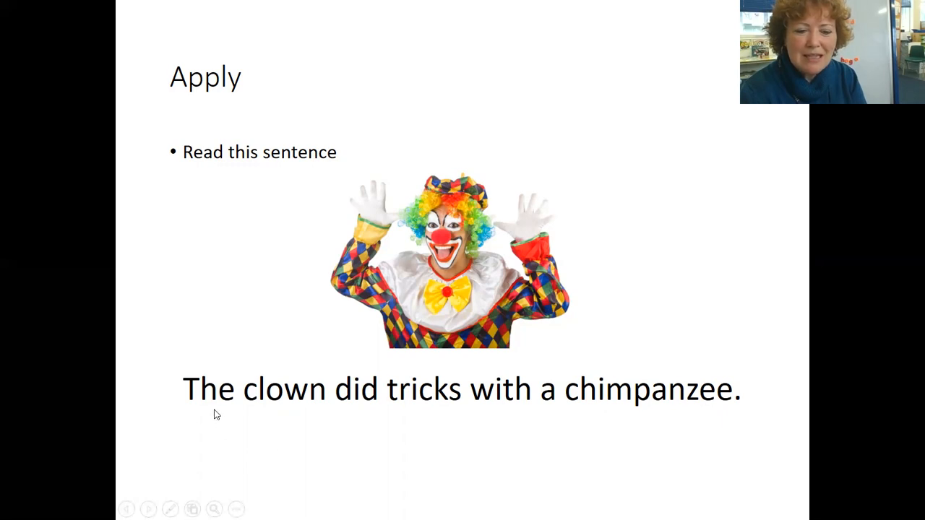
mouse_move(416, 411)
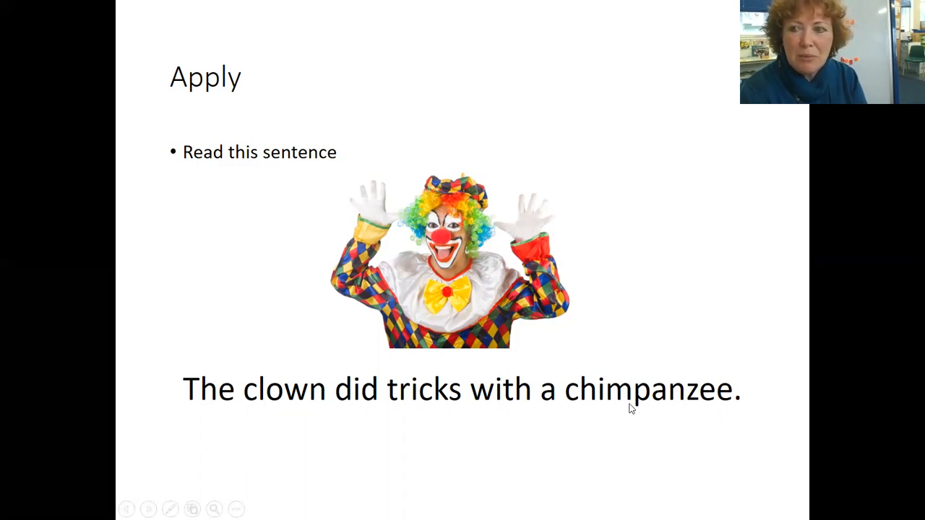
mouse_move(610, 440)
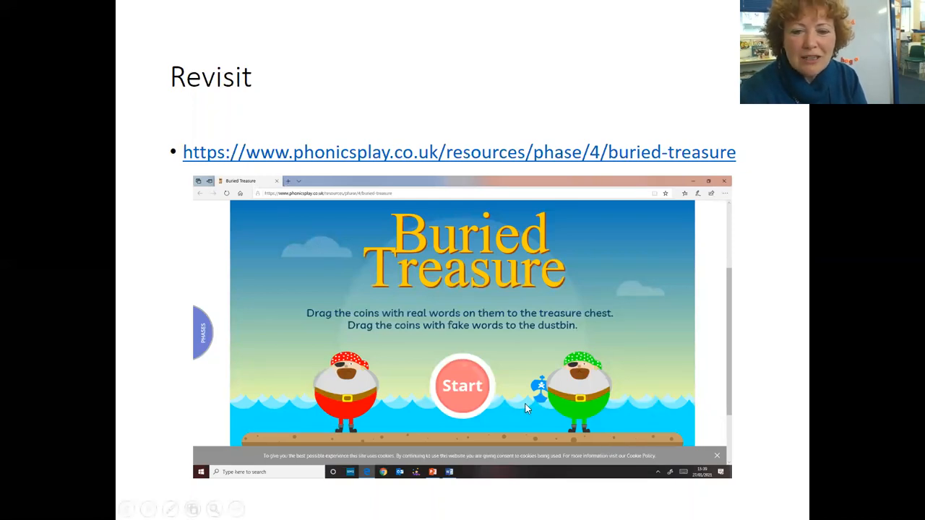
mouse_move(509, 370)
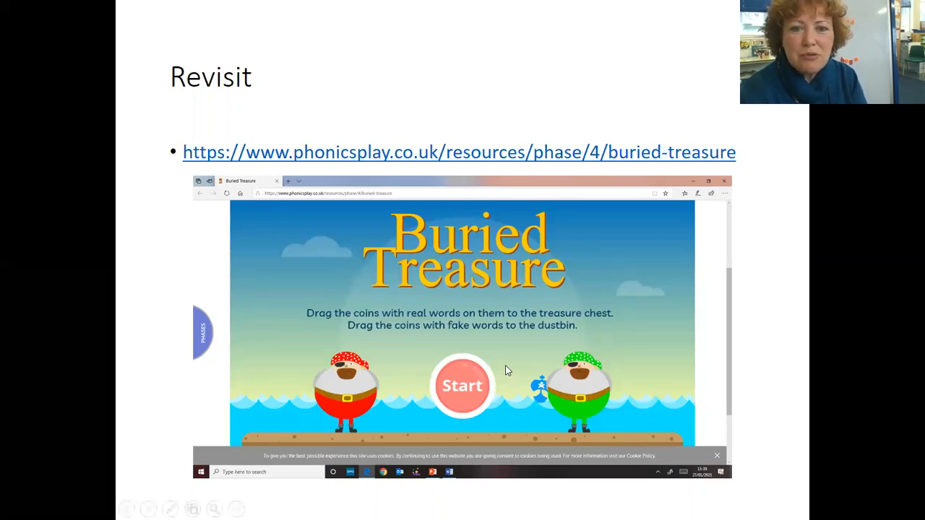
mouse_move(496, 356)
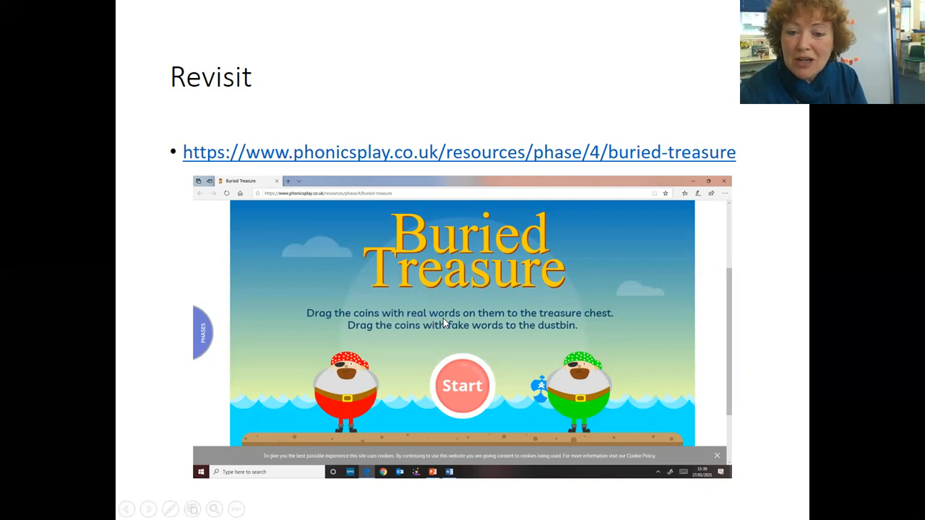
mouse_move(454, 338)
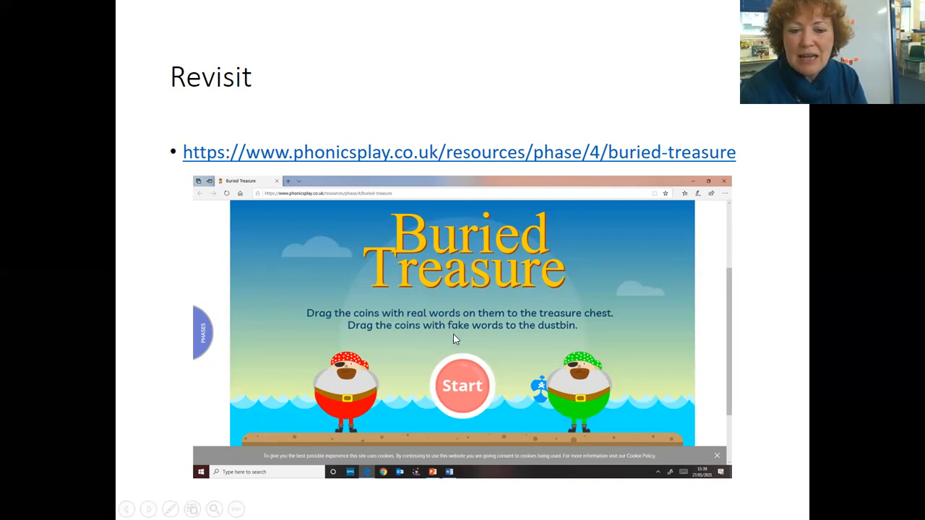